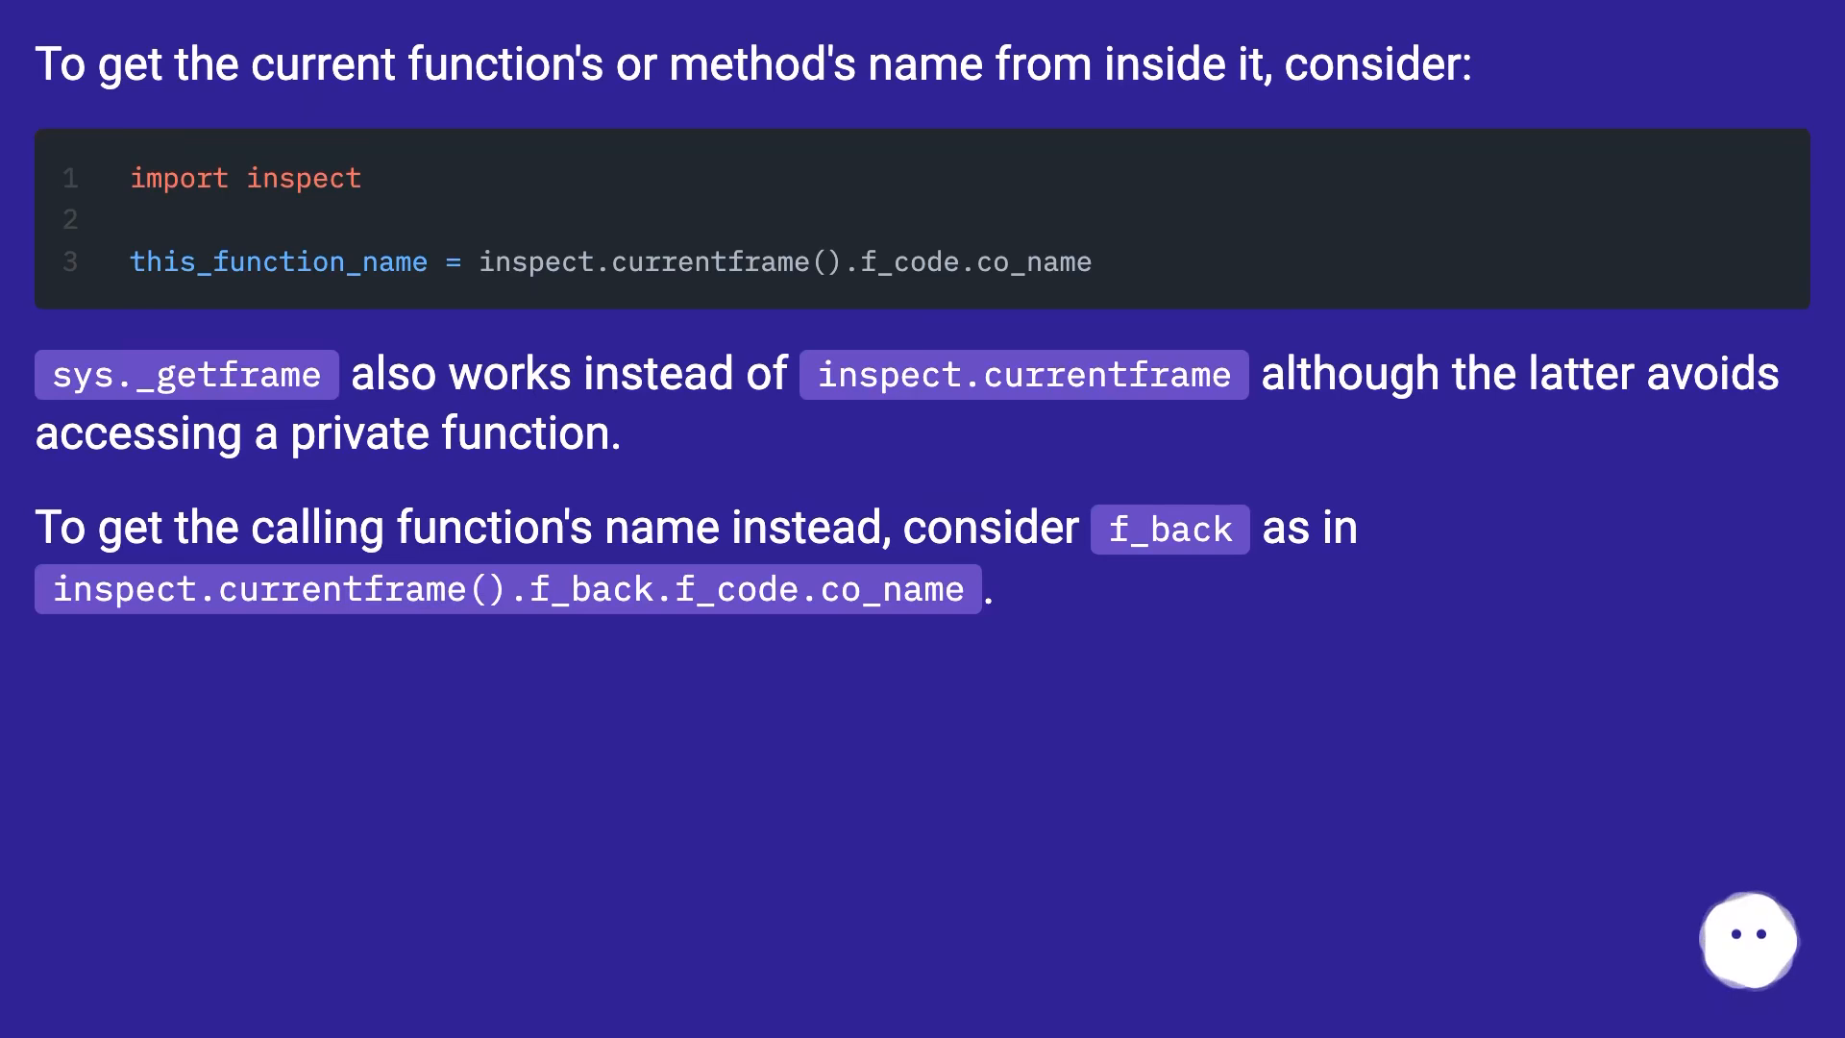
scroll(down, 3)
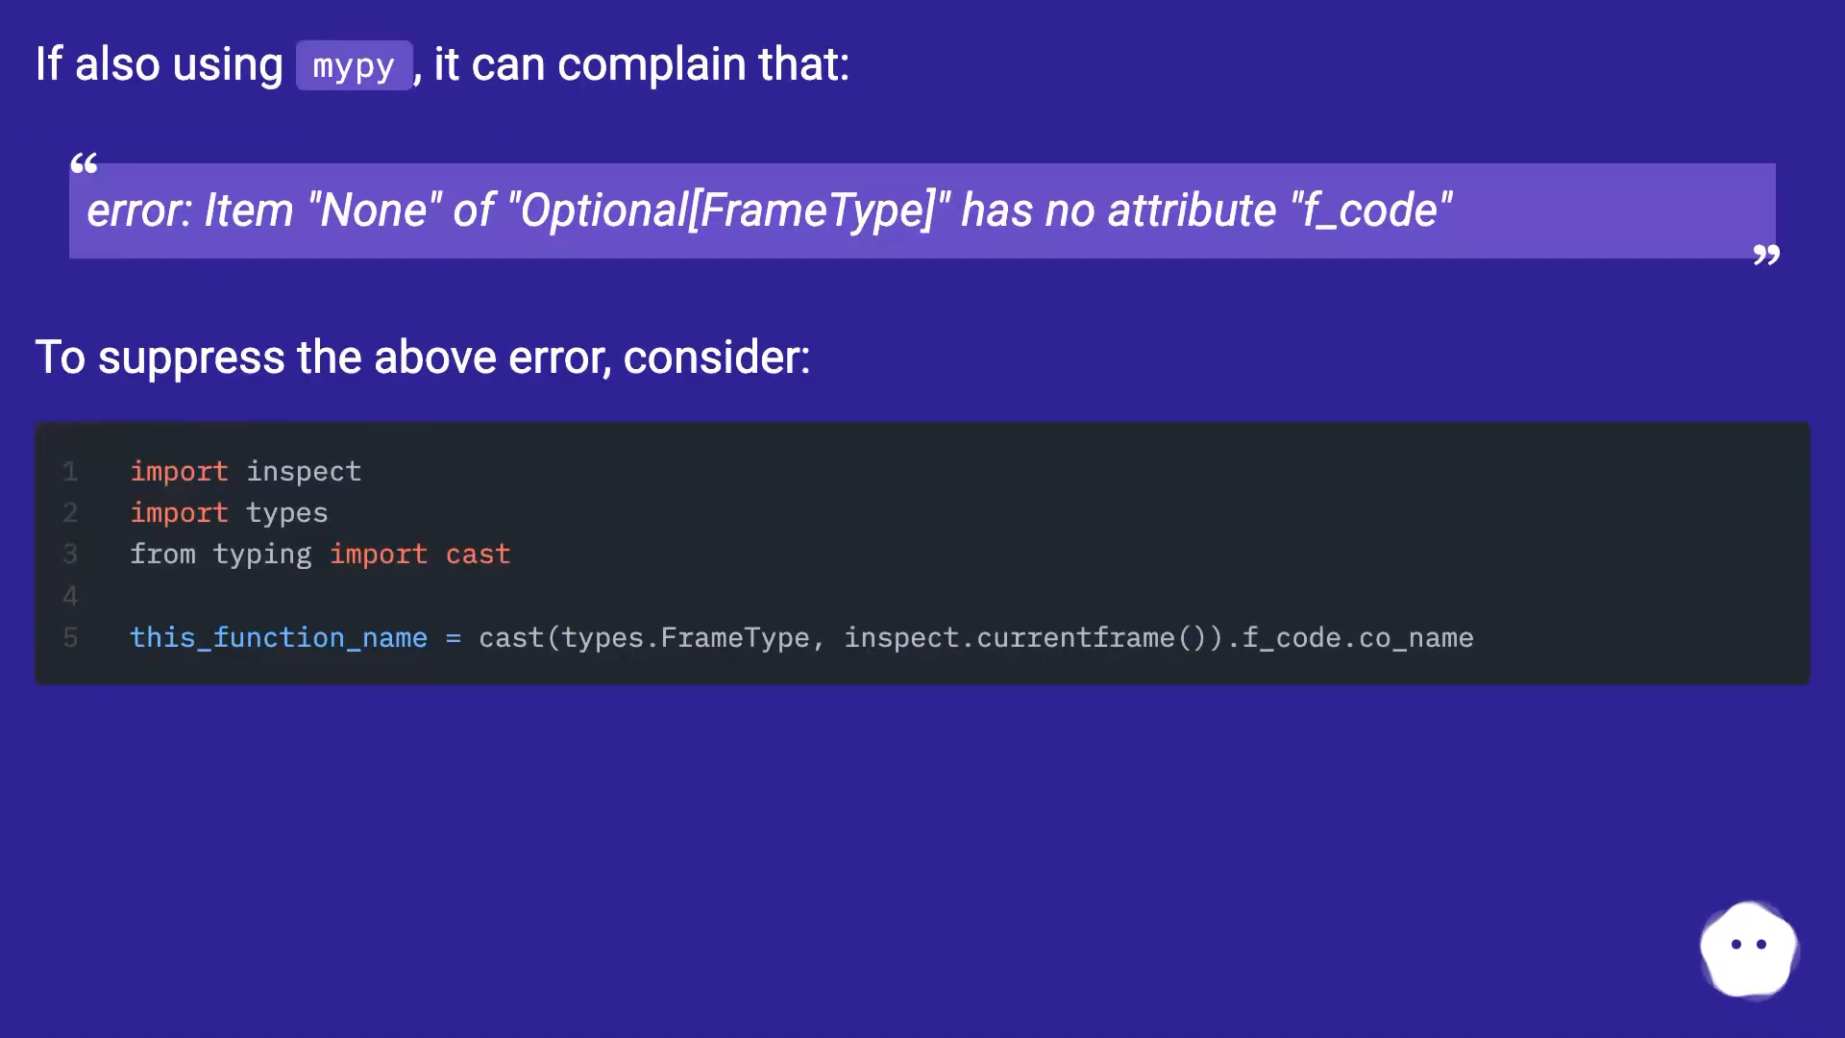